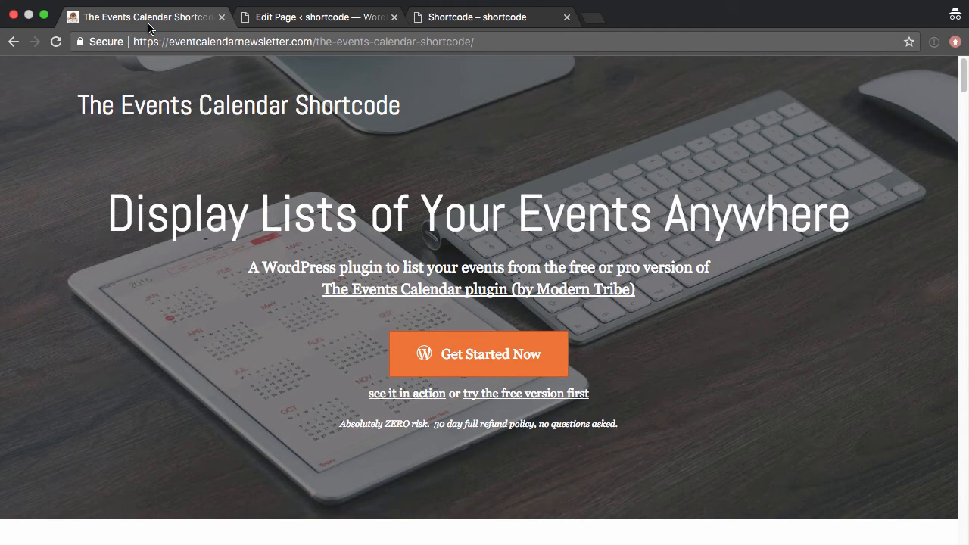
pyautogui.moveTo(180, 24)
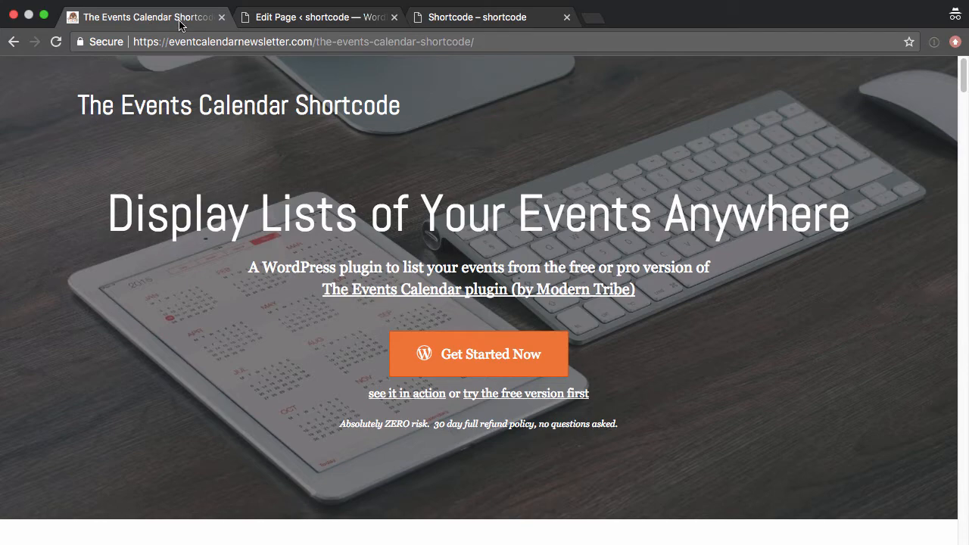
# Browse down the page, then switch to the local shortcode preview and scroll to the event listing
pyautogui.scroll(-3)
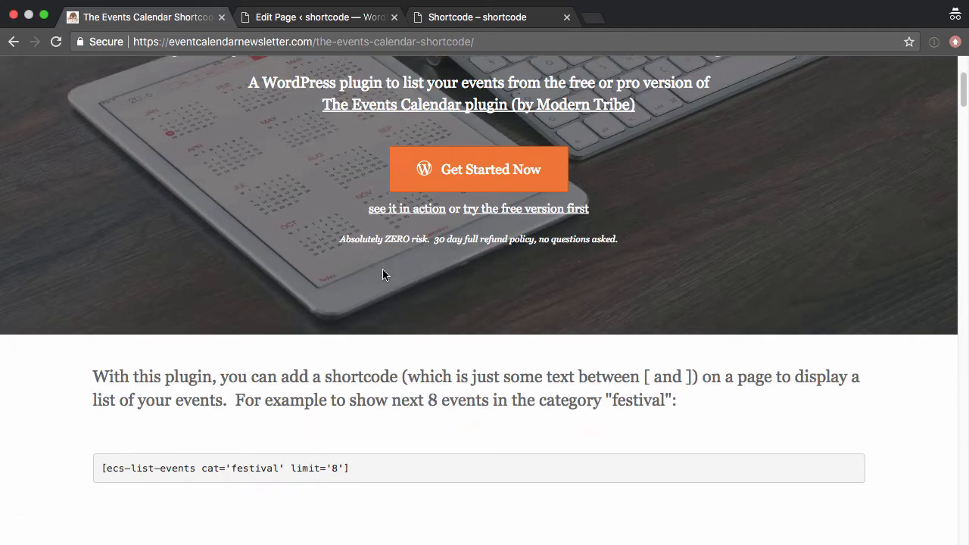
pyautogui.scroll(-3)
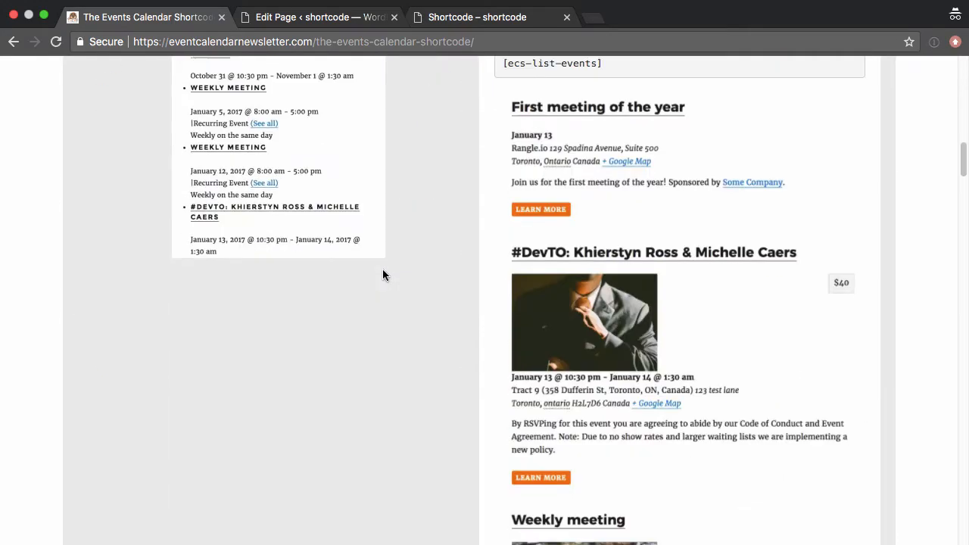
pyautogui.scroll(-3)
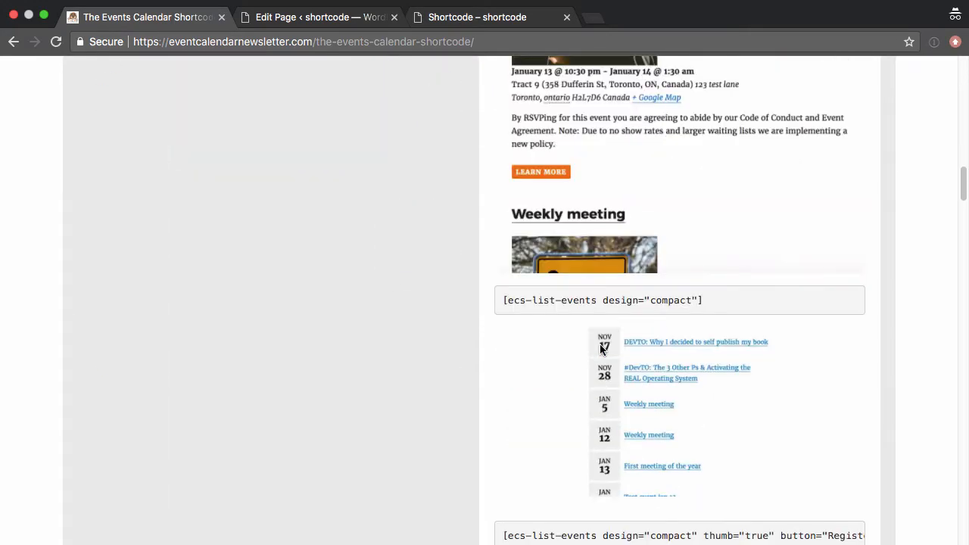
pyautogui.scroll(-3)
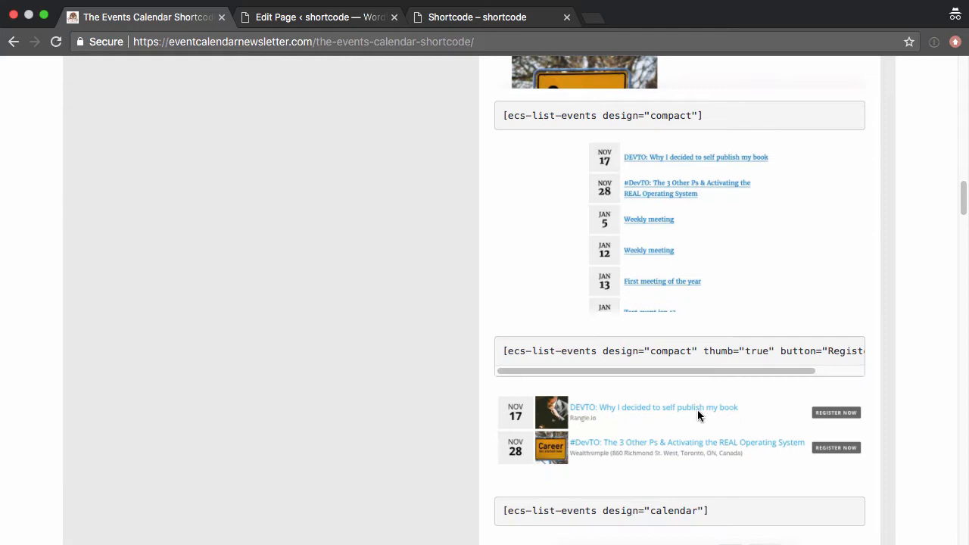
pyautogui.scroll(-3)
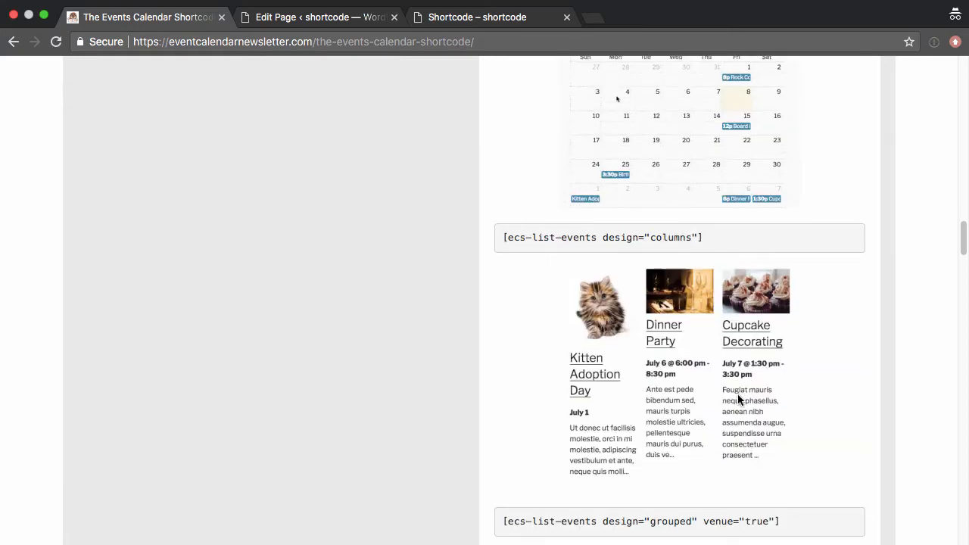
pyautogui.scroll(-3)
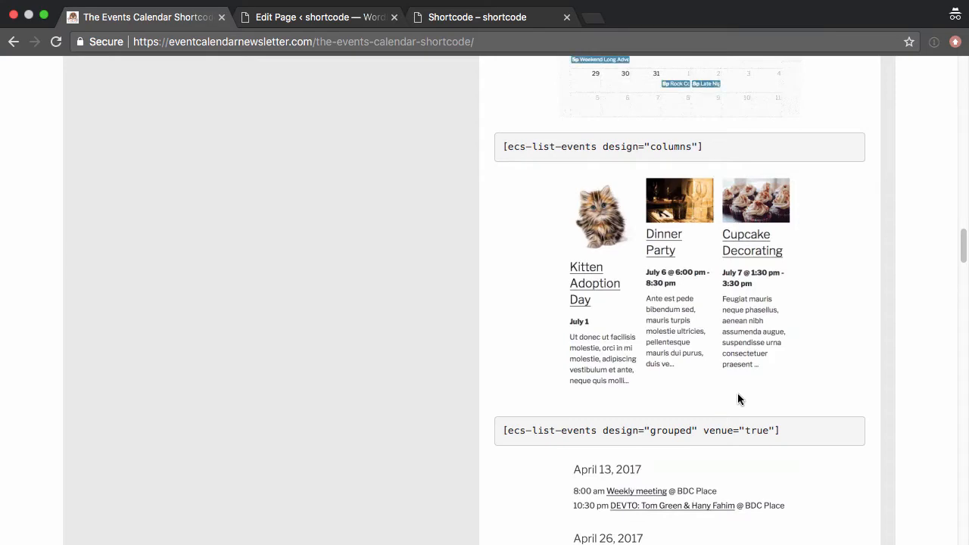
pyautogui.scroll(3)
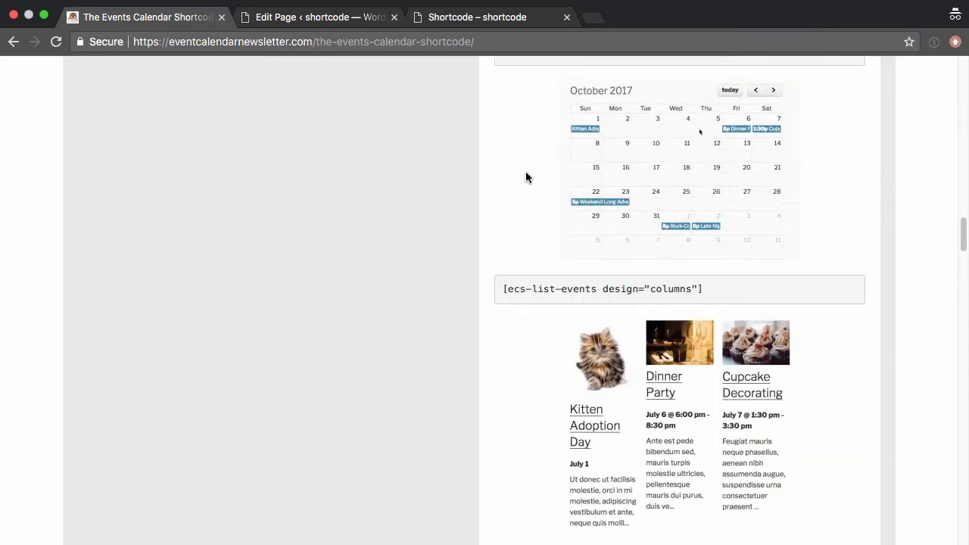
pyautogui.scroll(3)
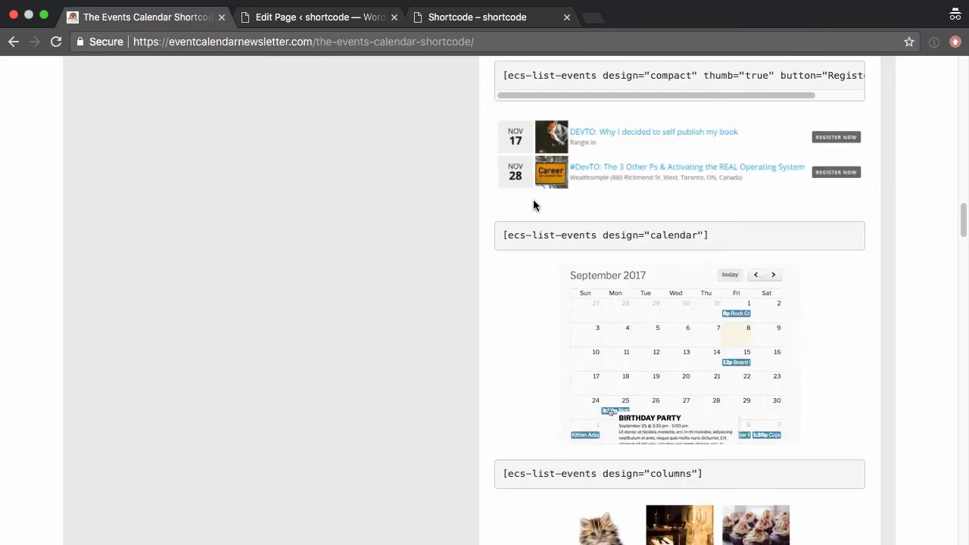
pyautogui.click(475, 16)
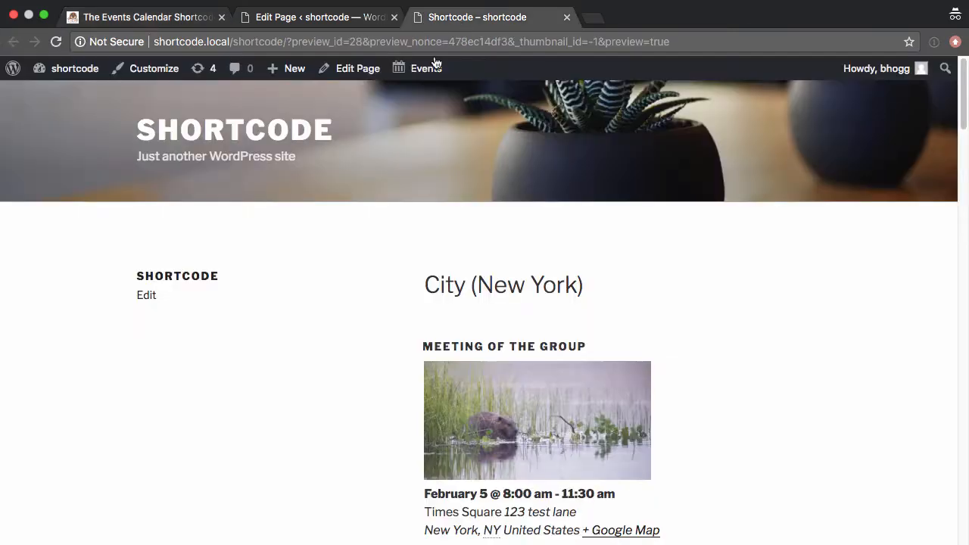
pyautogui.scroll(-3)
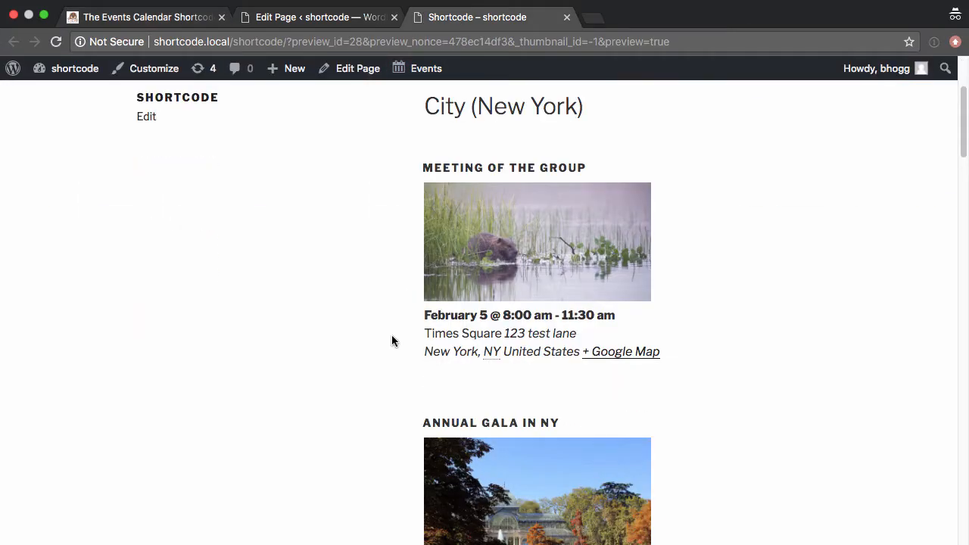
pyautogui.scroll(-3)
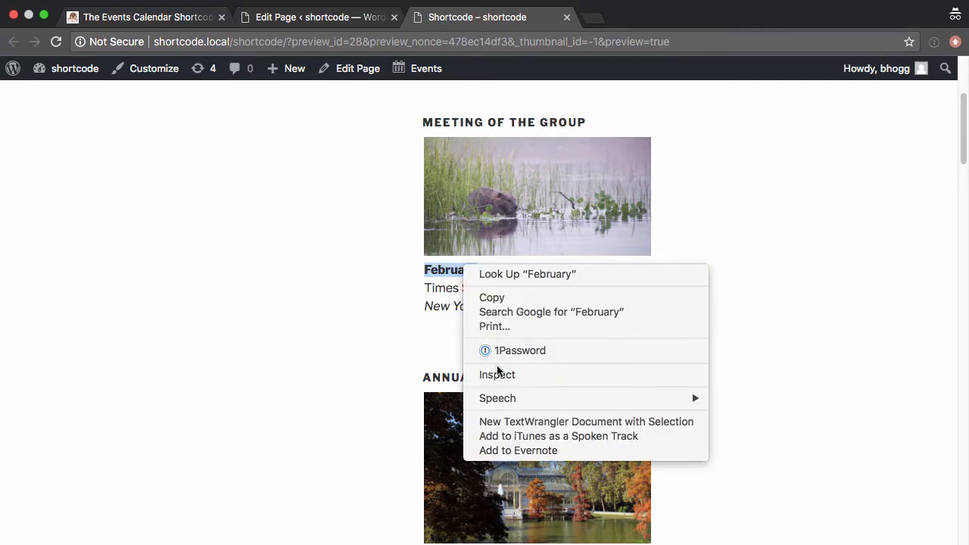
# Inspect the event date/time text in DevTools and select the bold .duration.time rule's selector
pyautogui.click(497, 374)
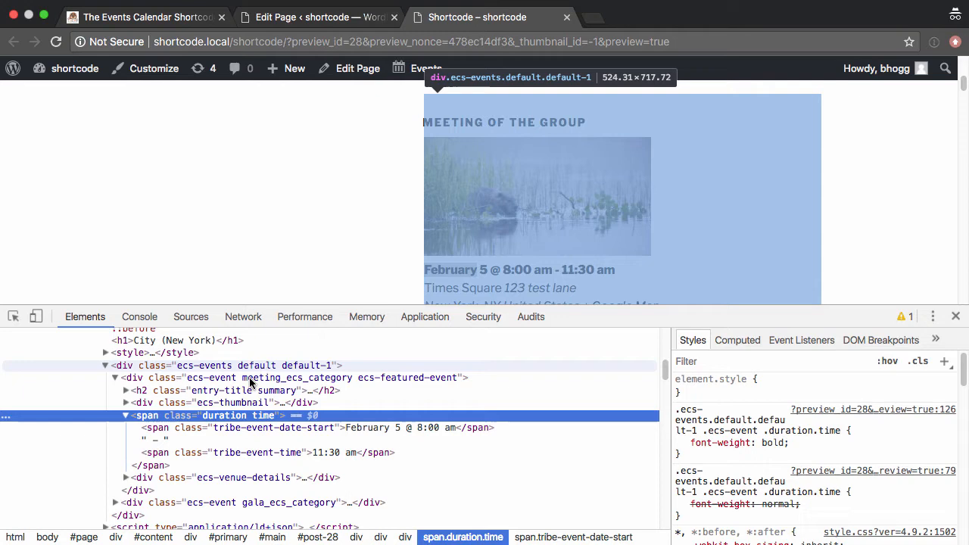
pyautogui.moveTo(321, 368)
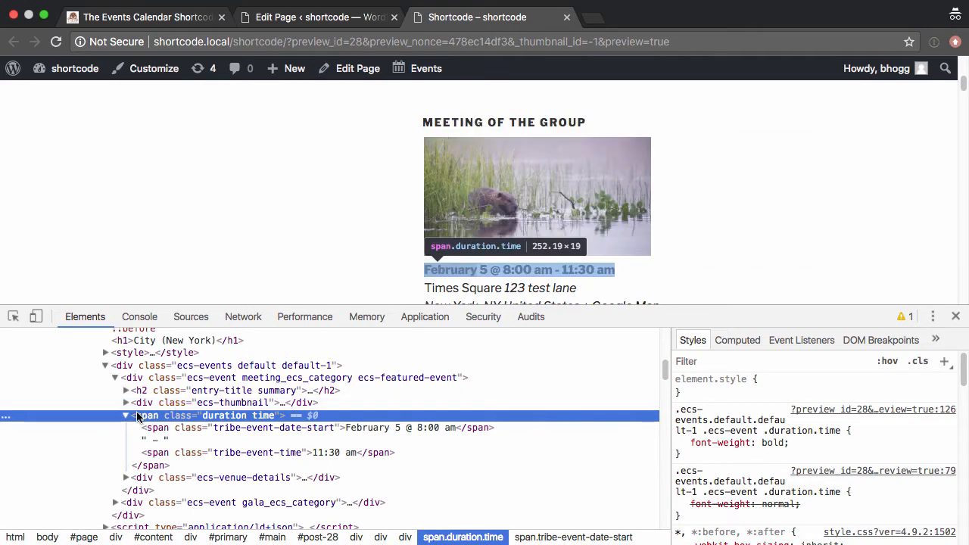
pyautogui.moveTo(265, 415)
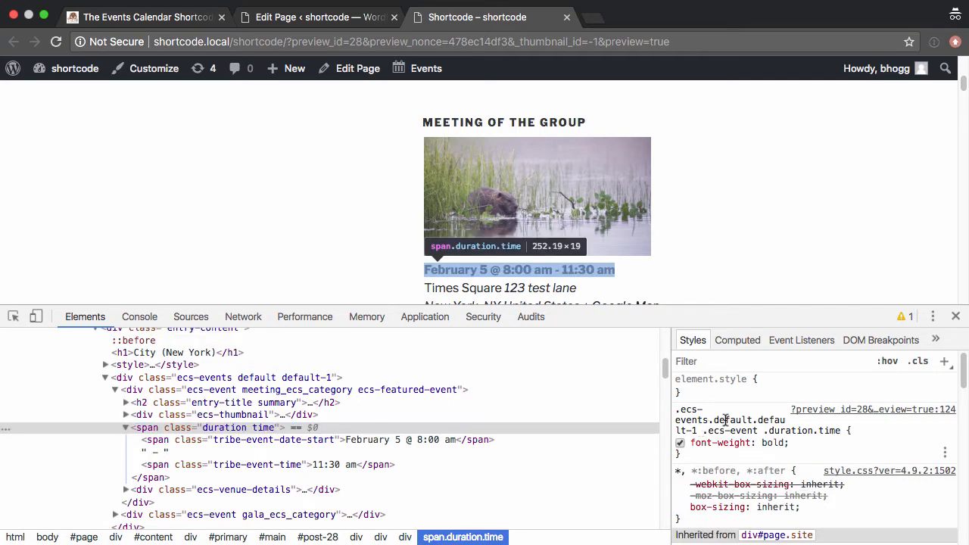
pyautogui.doubleClick(750, 421)
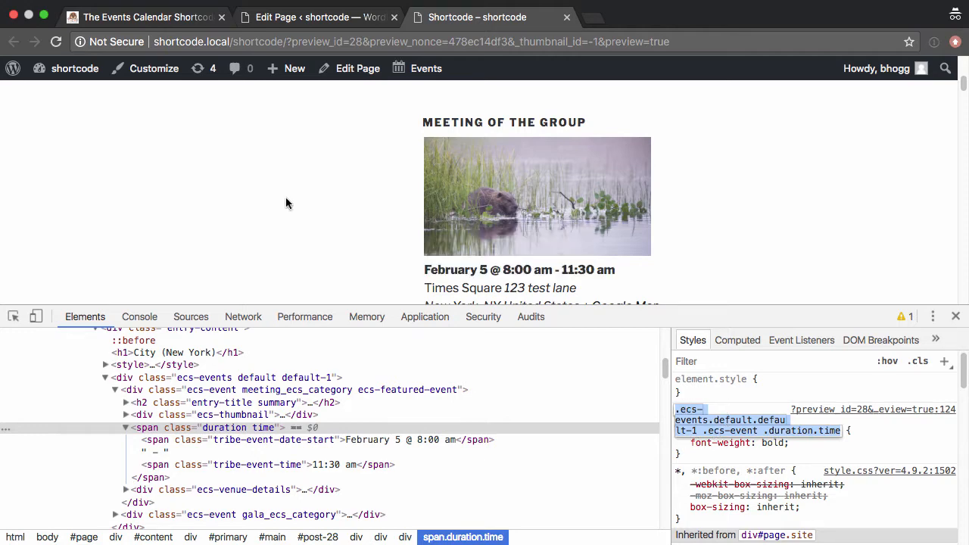
# Open the site Customizer in a new tab and go to its Additional CSS editor
pyautogui.rightClick(155, 68)
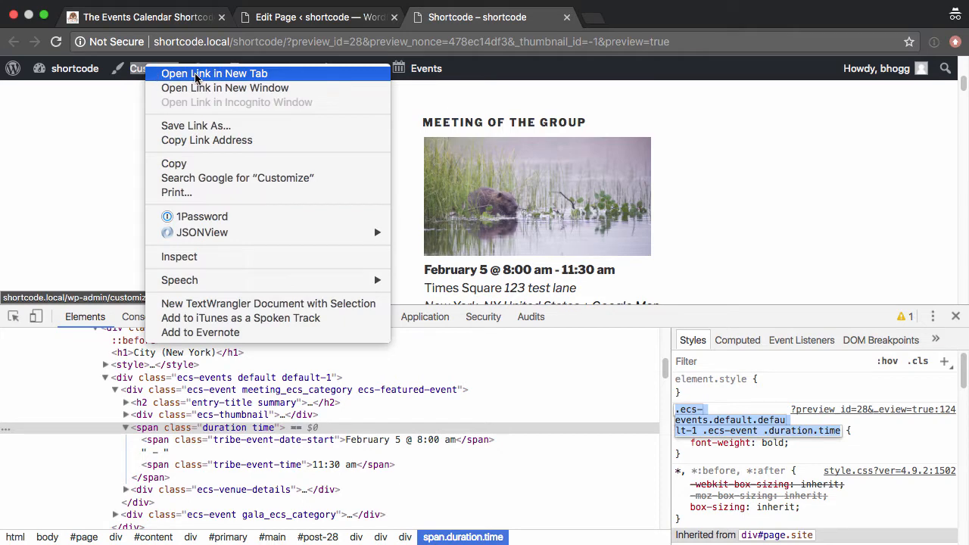
pyautogui.click(215, 73)
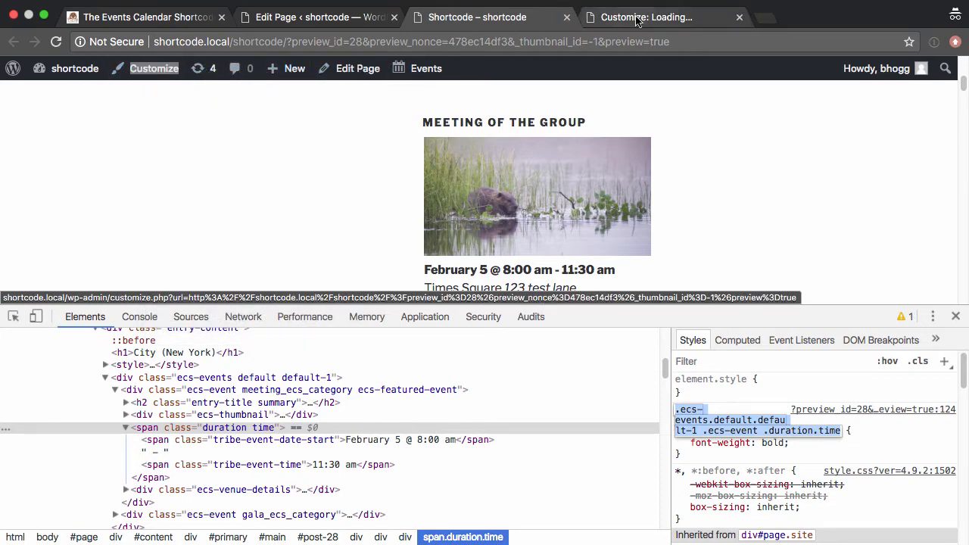
pyautogui.click(658, 17)
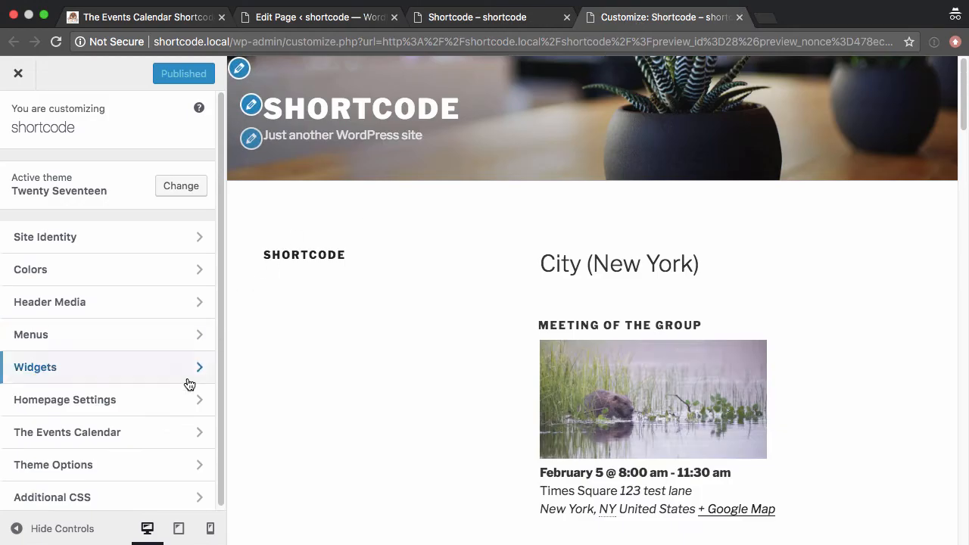
pyautogui.click(51, 496)
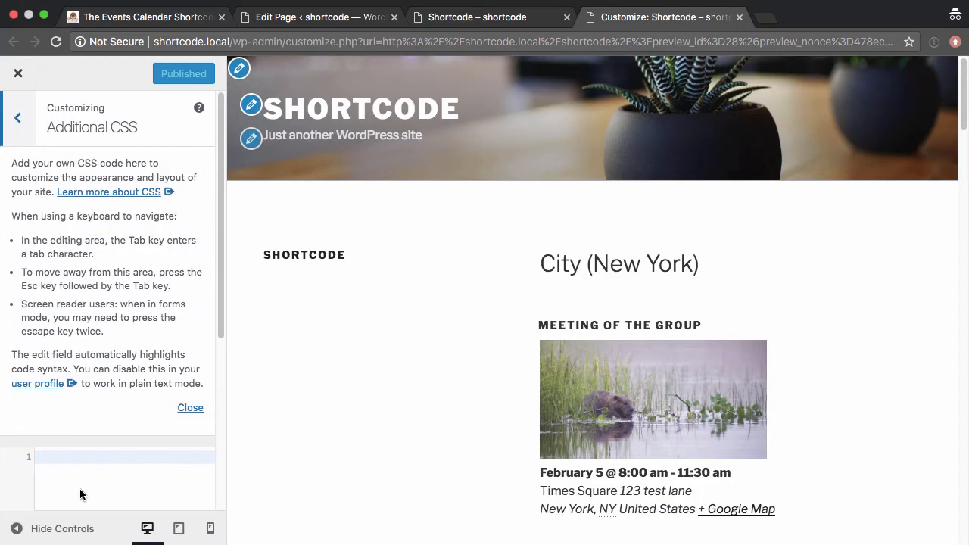
# Enter .ecs-events.default.default-1 .ecs-event .duration.time { font-weight: normal; } and publish it
pyautogui.scroll(-3)
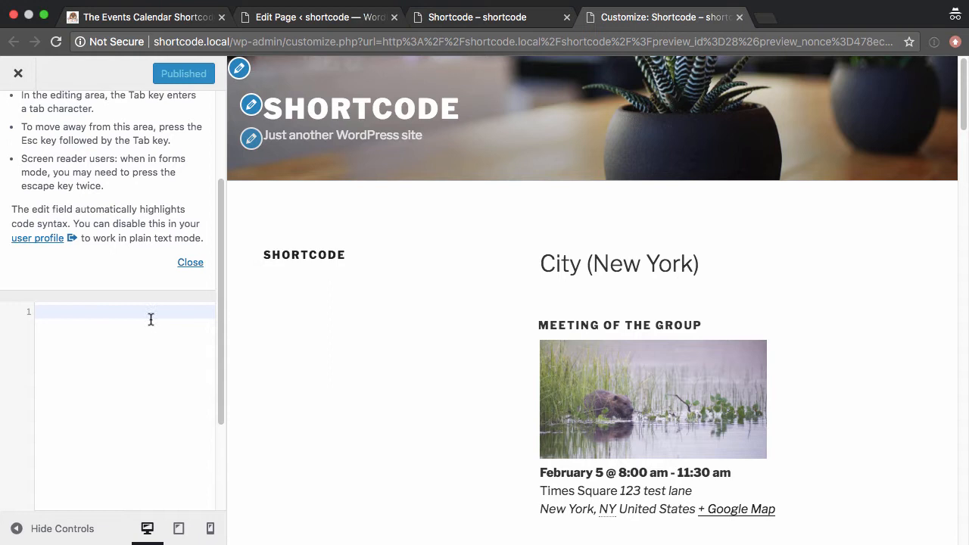
pyautogui.moveTo(134, 272)
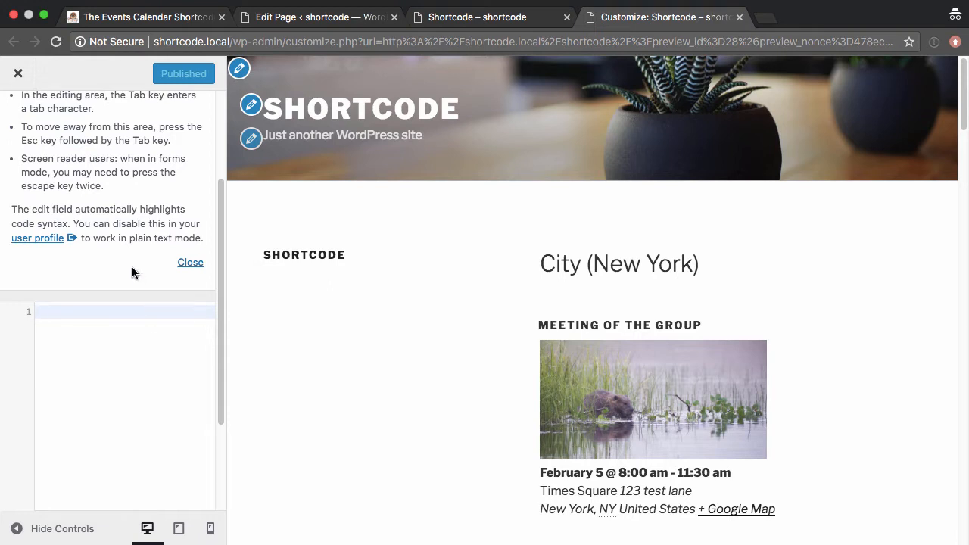
pyautogui.moveTo(115, 337)
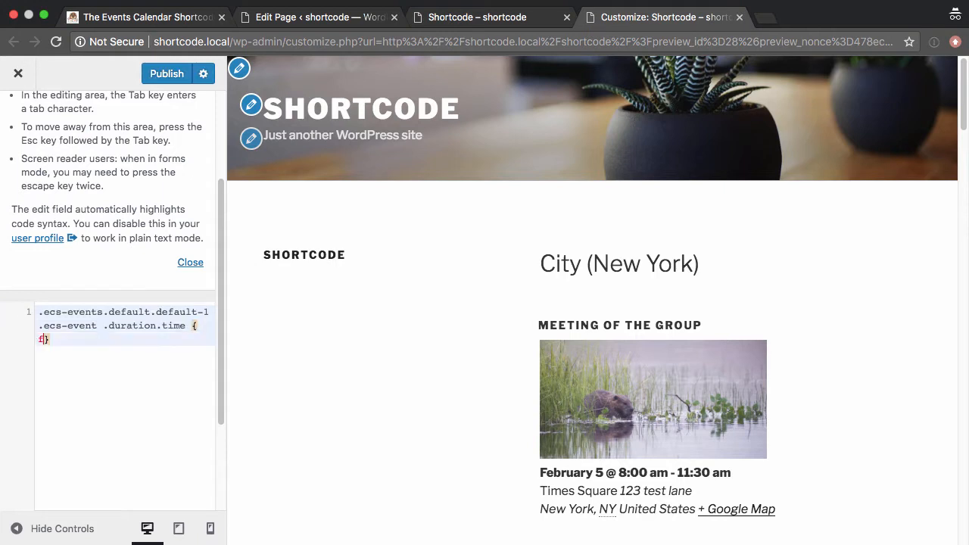
pyautogui.write('ont-weight: normal;')
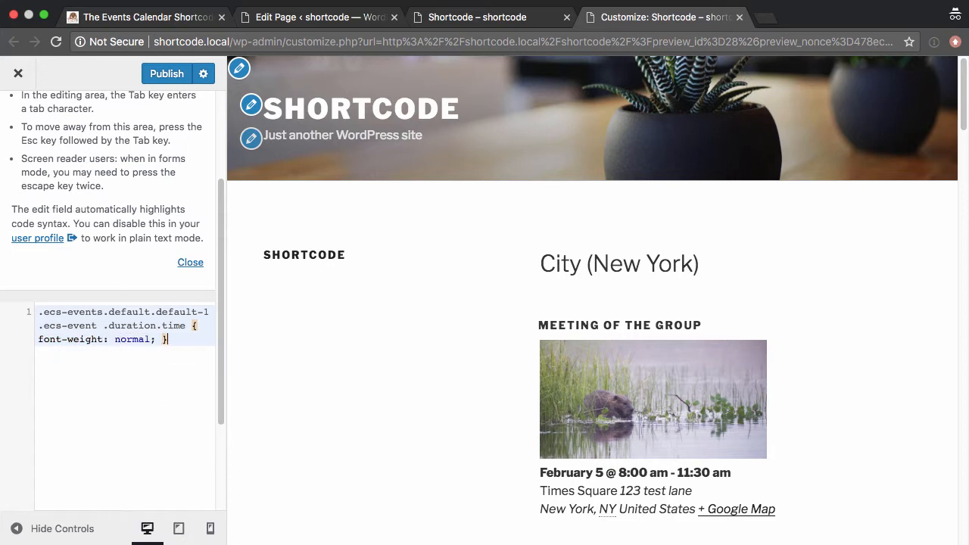
pyautogui.moveTo(127, 288)
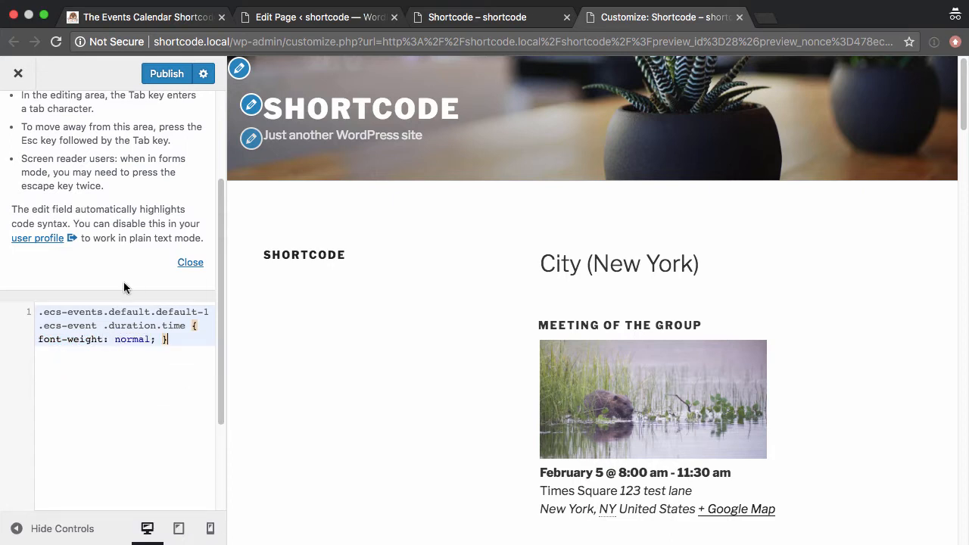
pyautogui.click(167, 73)
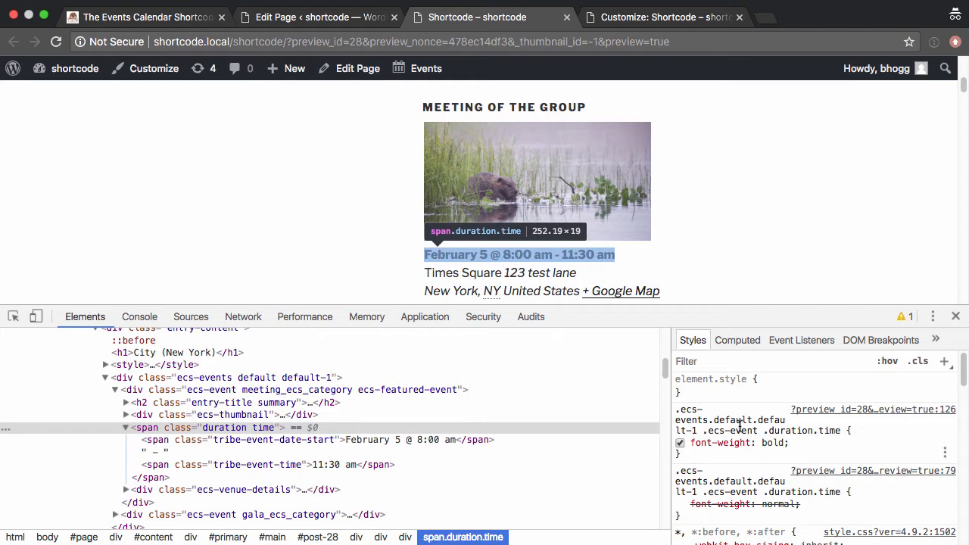
# Trace the date span's ancestors up to the #post-28 article in DevTools, then return to the Customizer
pyautogui.click(663, 17)
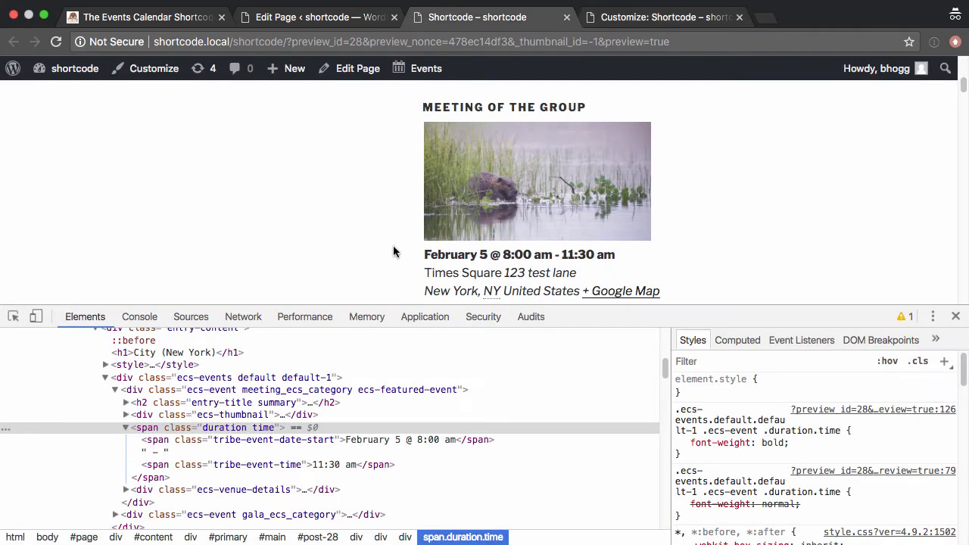
pyautogui.moveTo(609, 23)
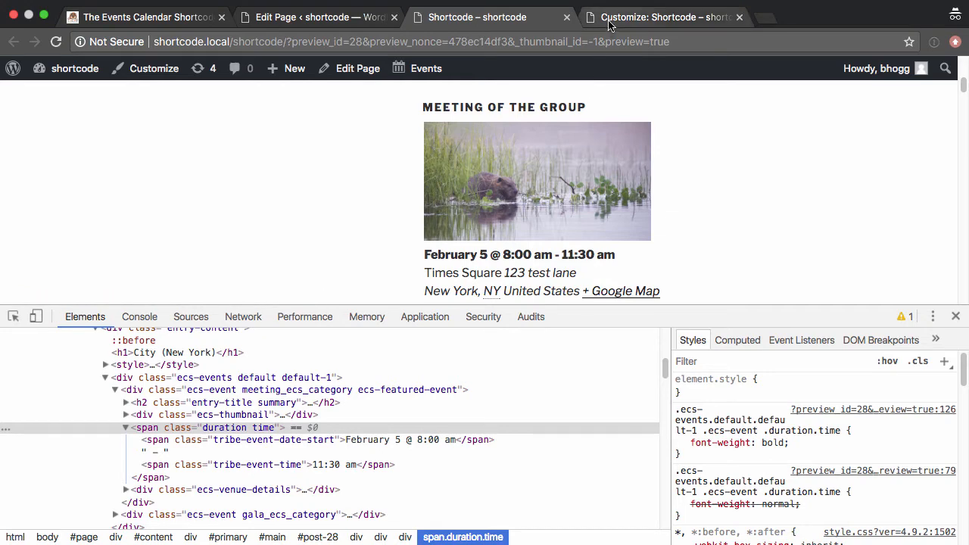
pyautogui.click(663, 17)
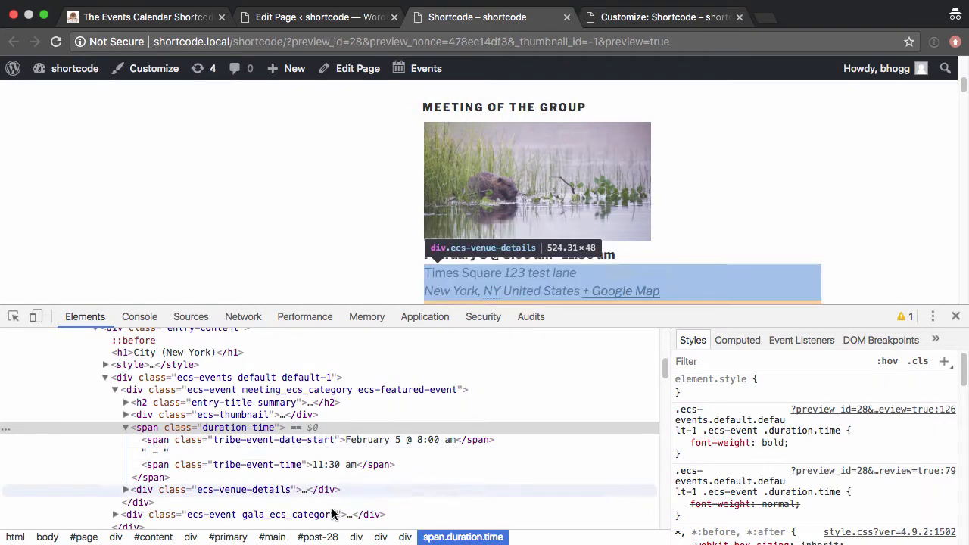
pyautogui.moveTo(318, 536)
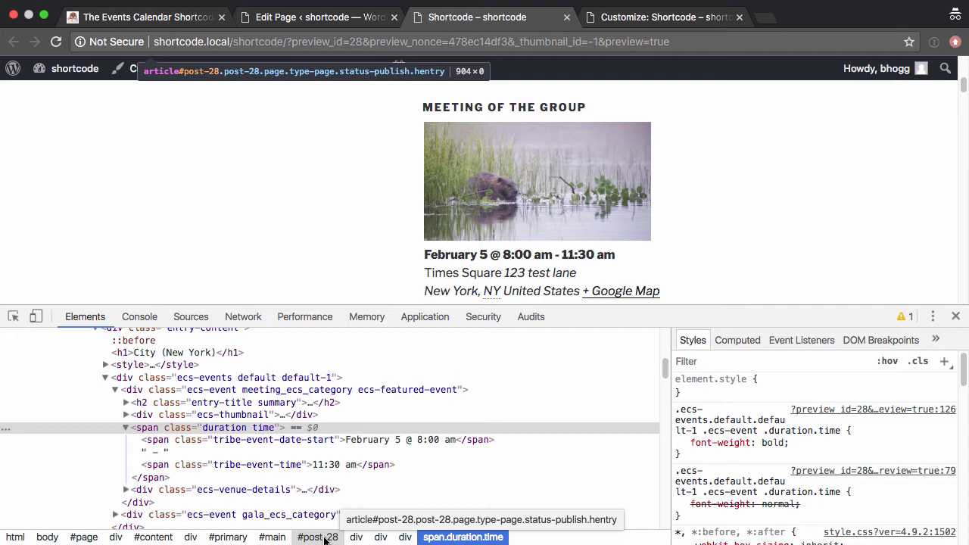
pyautogui.click(665, 16)
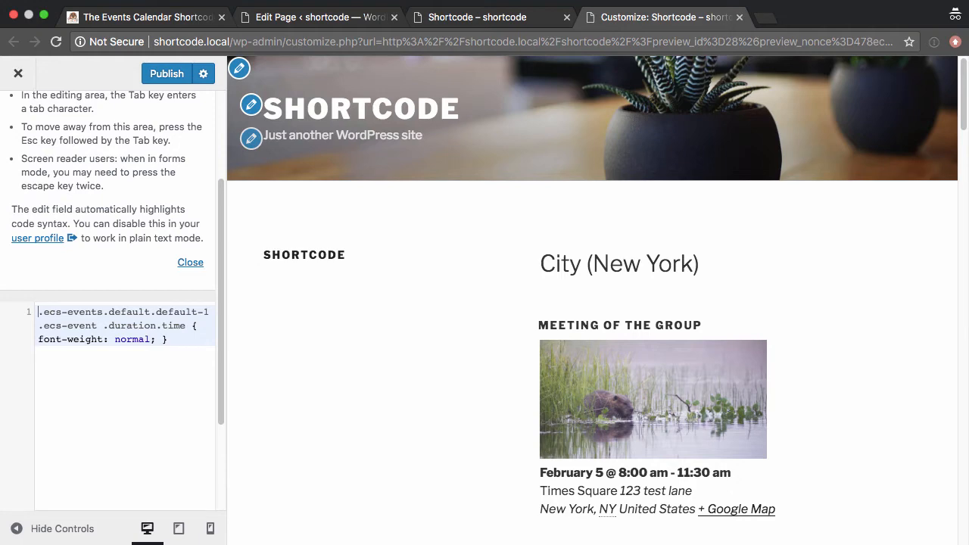
# Prefix the rule with #page-28, publish, then change it to #post-28 and publish again
pyautogui.write('#page-28')
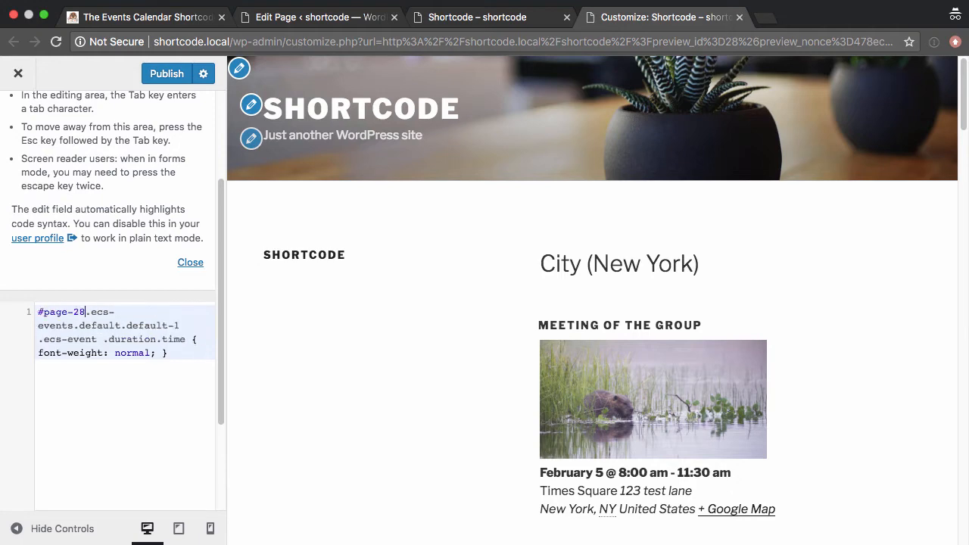
pyautogui.click(167, 73)
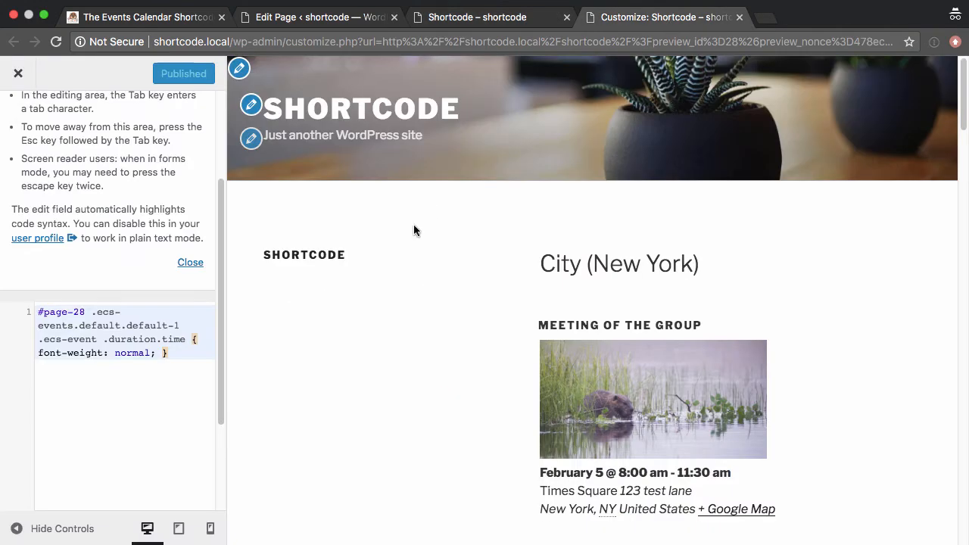
pyautogui.write('post')
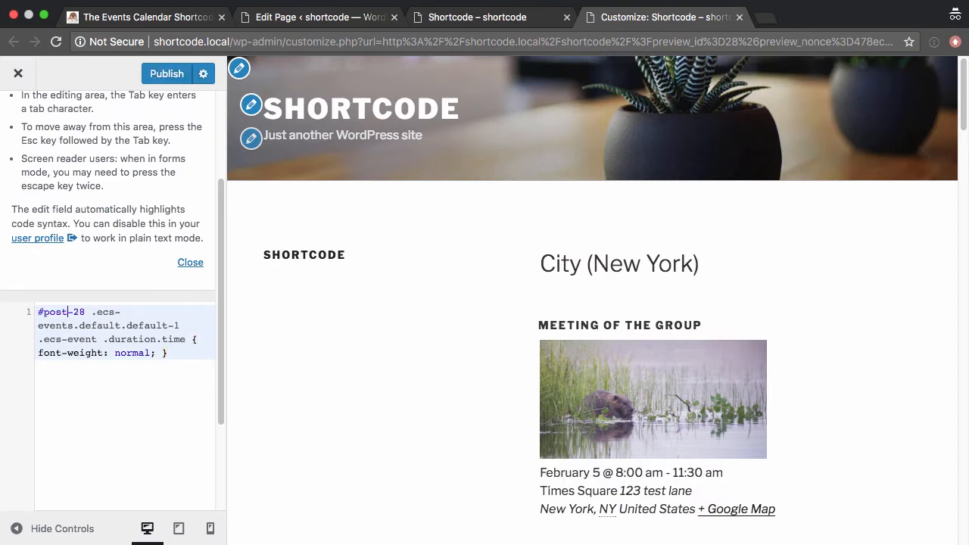
pyautogui.click(167, 73)
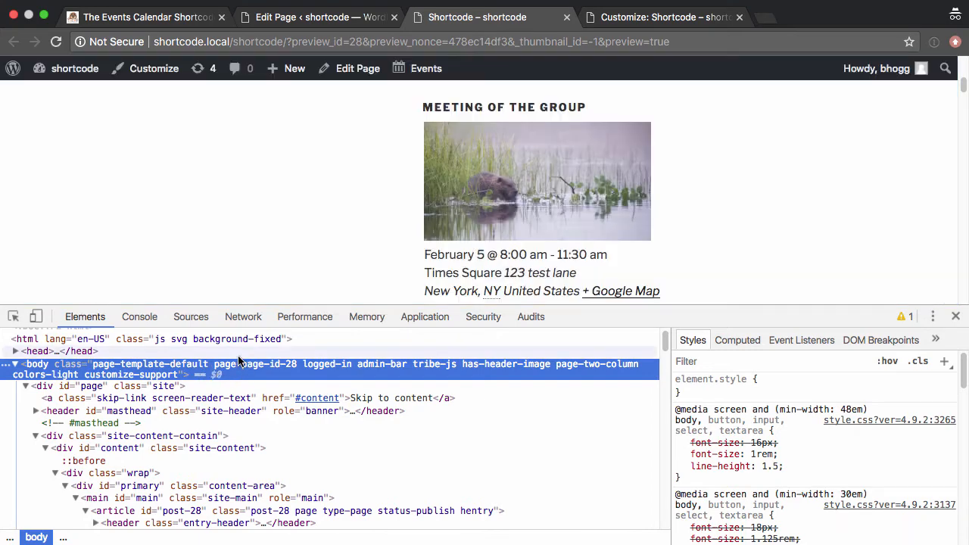
# Change the rule's prefix to .page in Additional CSS and publish it
pyautogui.click(664, 16)
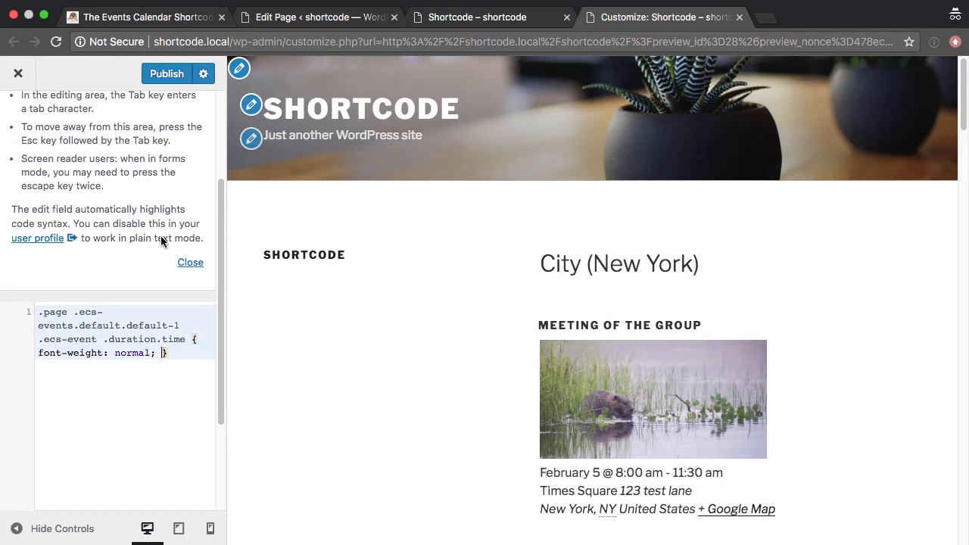
pyautogui.click(167, 73)
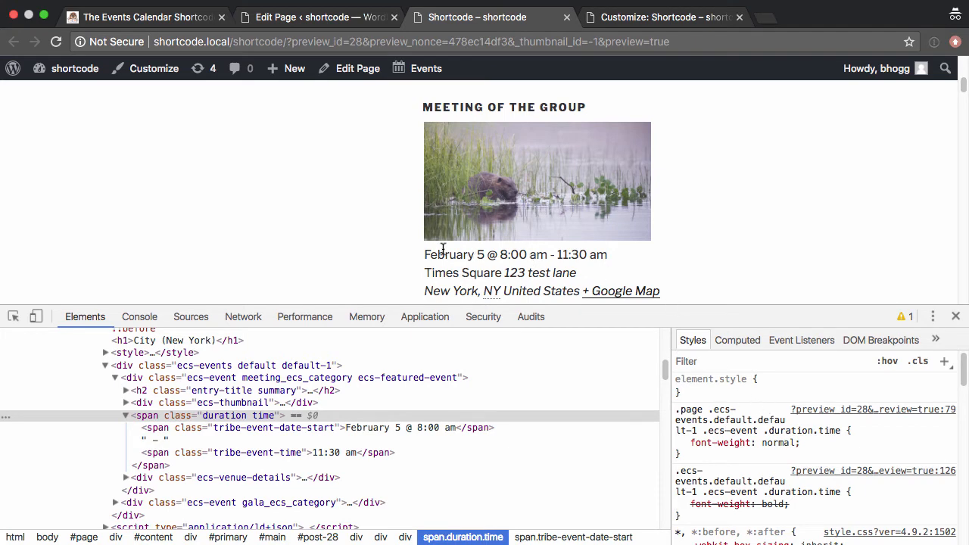
# Add font-size: 24px to the .page rule in DevTools, then leave for the WordPress dashboard
pyautogui.doubleClick(778, 442)
pyautogui.write('font-size:')
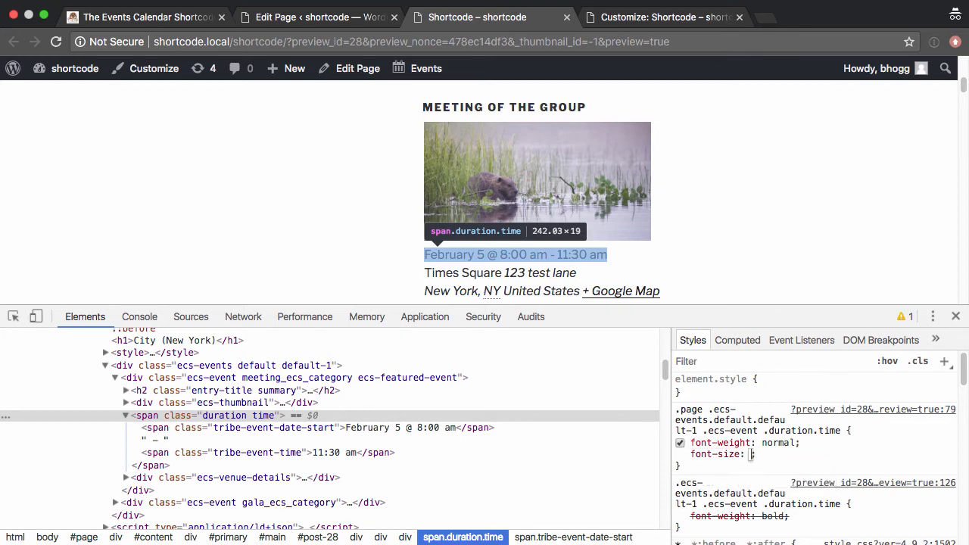
pyautogui.write('24px')
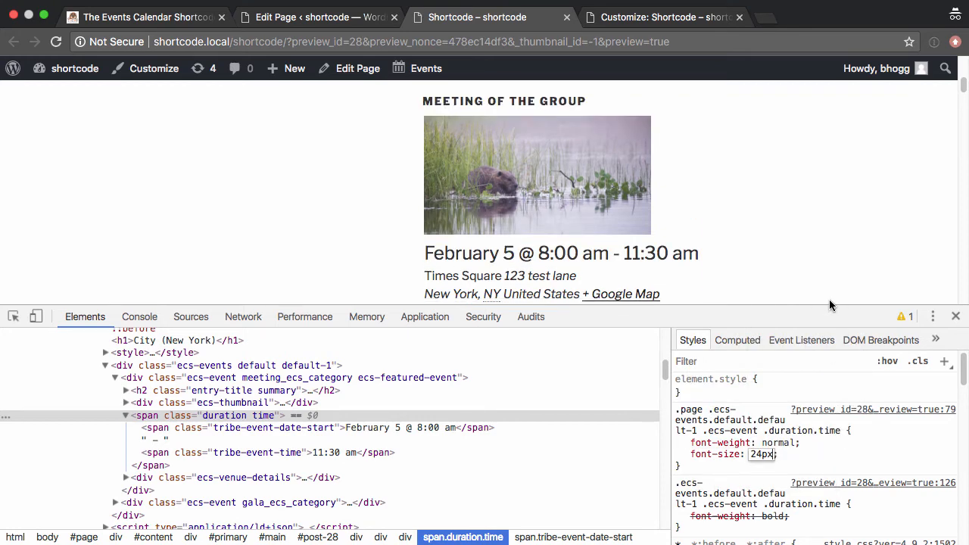
pyautogui.click(665, 17)
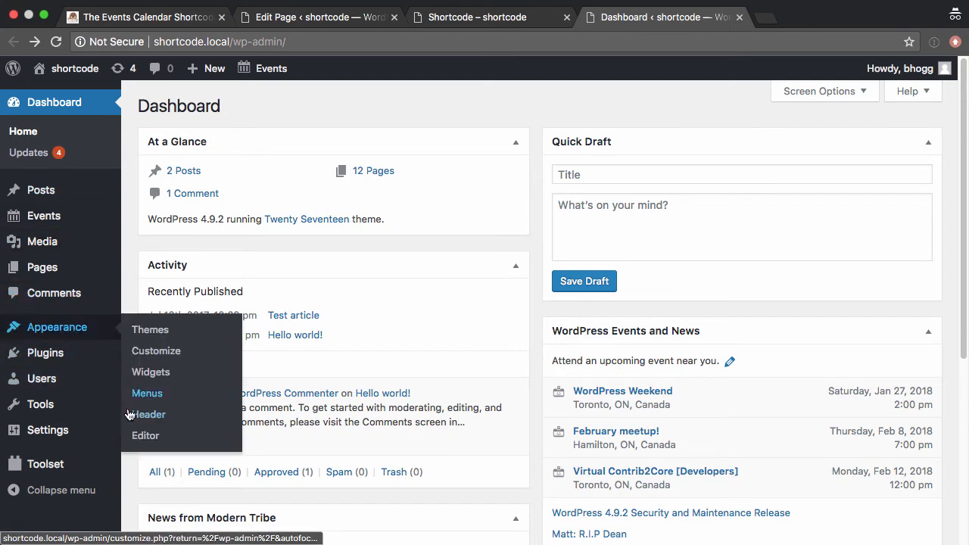
# Open the Twenty Seventeen theme editor and accept the 'Heads up!' direct-edit warning
pyautogui.click(146, 436)
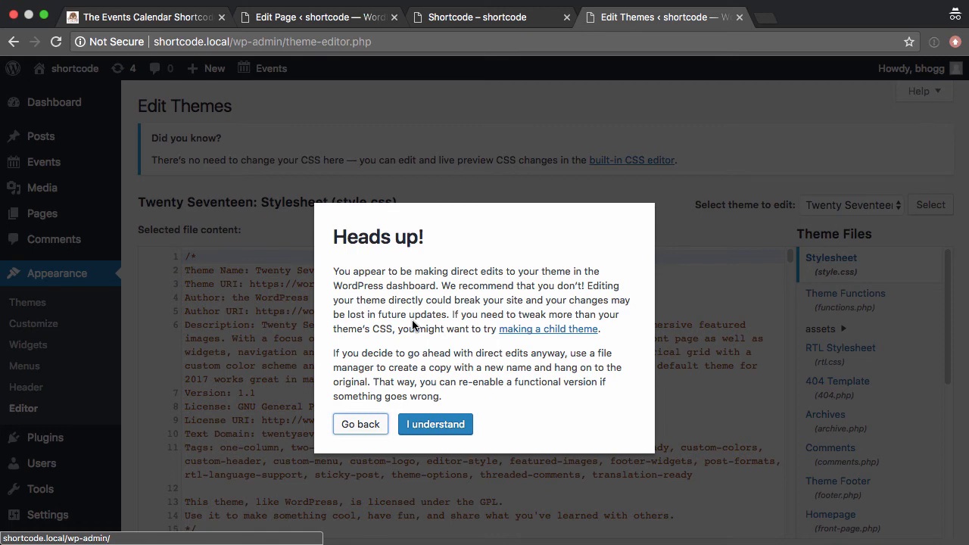
pyautogui.moveTo(537, 261)
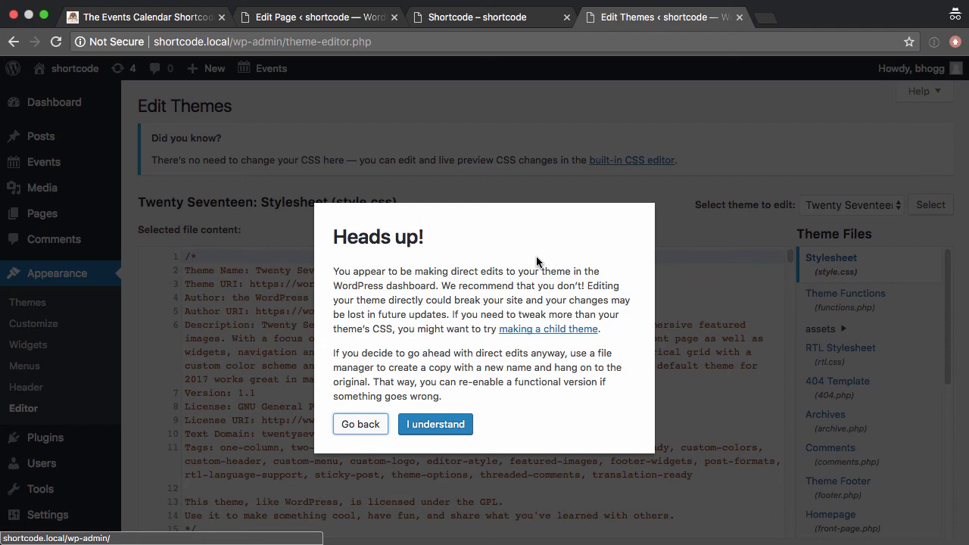
pyautogui.click(436, 424)
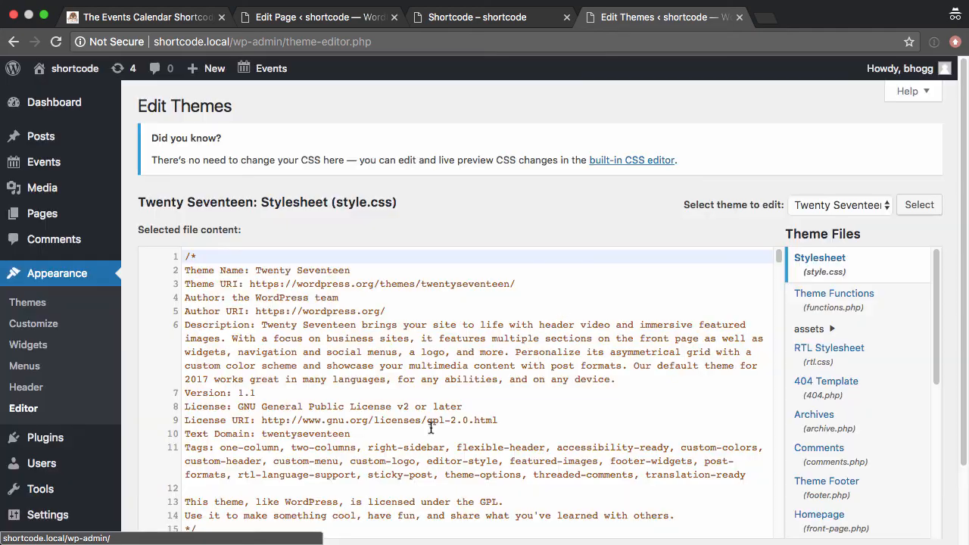
# Append the .page .ecs-events .duration.time { font-weight: normal; } rule to style.css, then head to Customize unsaved
pyautogui.scroll(-3)
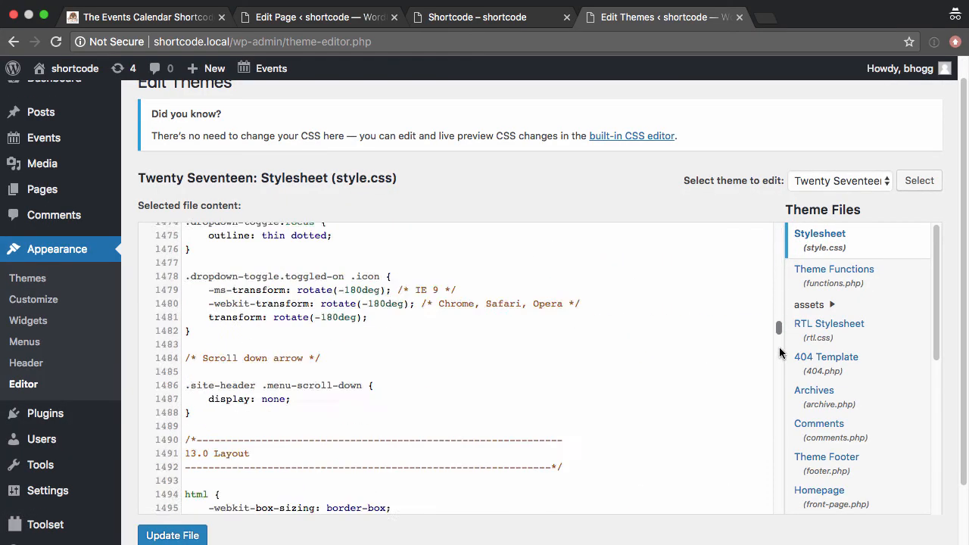
pyautogui.scroll(-3)
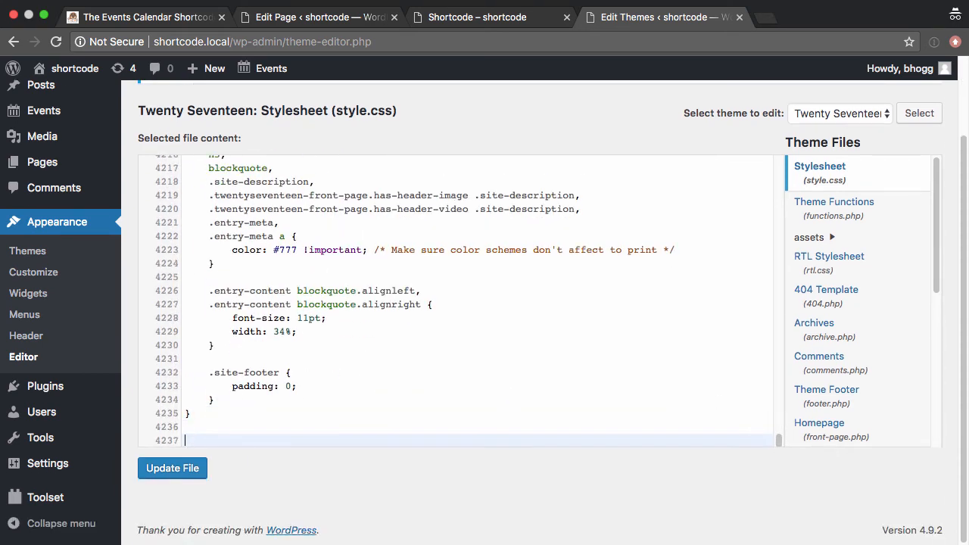
pyautogui.write('.page .ecs-events.default.default-1 .ecs-event .duration.time { font-weight: normal; }')
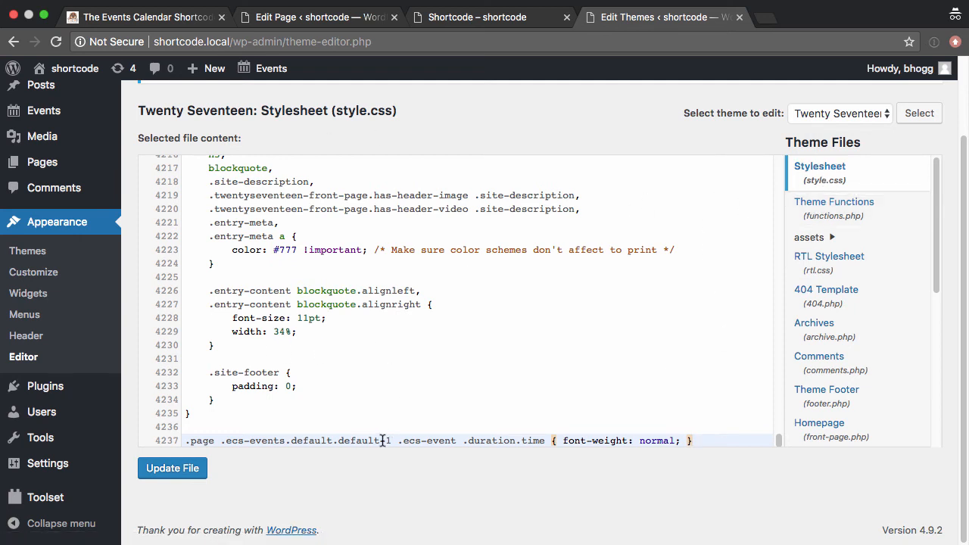
pyautogui.moveTo(409, 327)
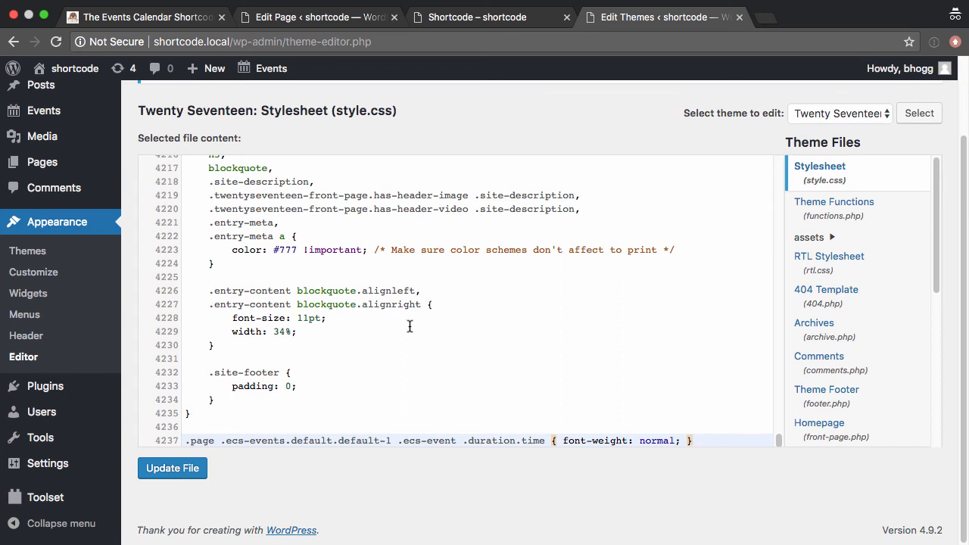
pyautogui.click(33, 272)
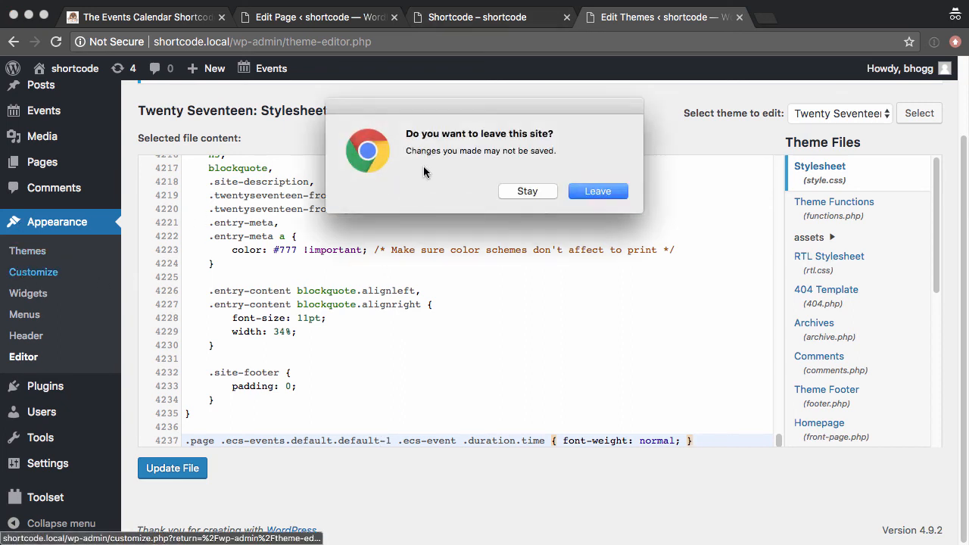
# Leave without saving, view the .page rule in Additional CSS, then return to The Events Calendar Shortcode site
pyautogui.click(597, 190)
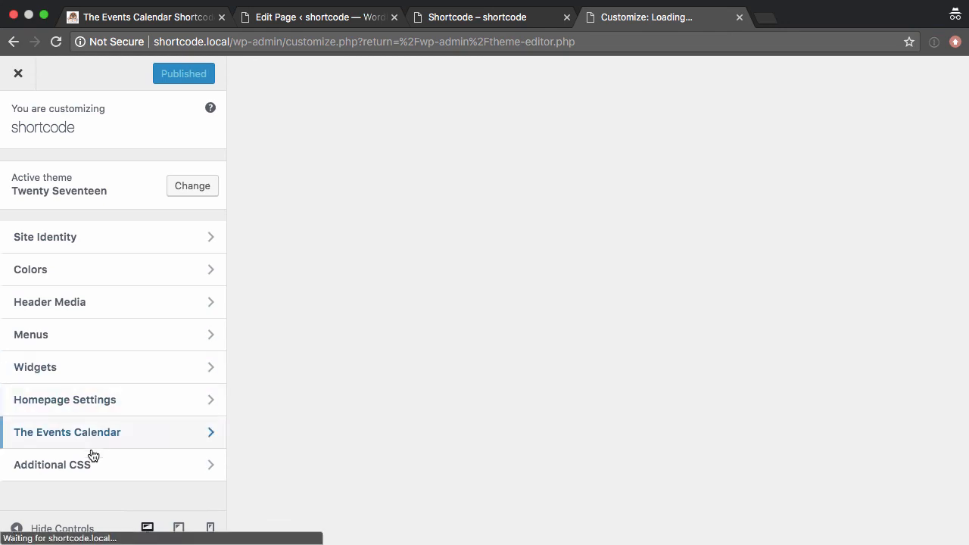
pyautogui.click(52, 463)
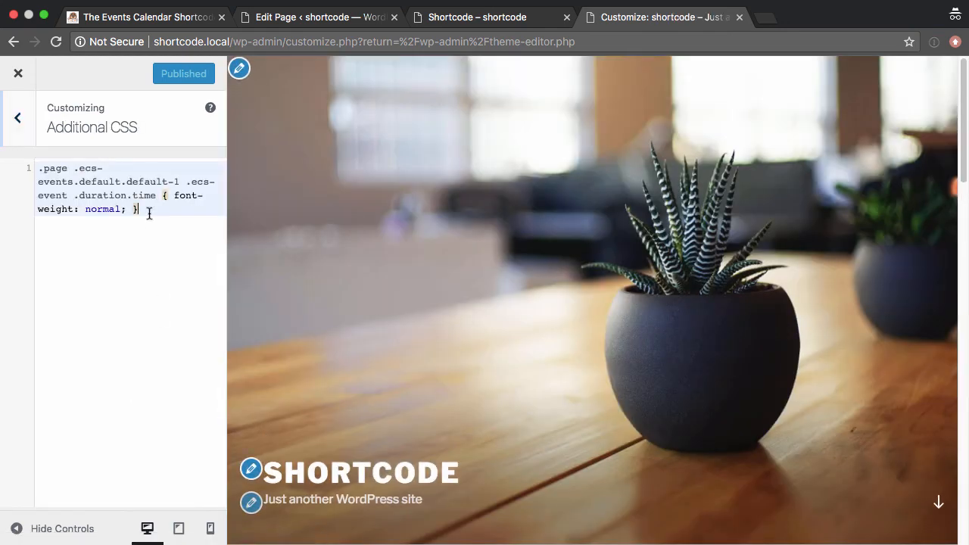
pyautogui.click(144, 17)
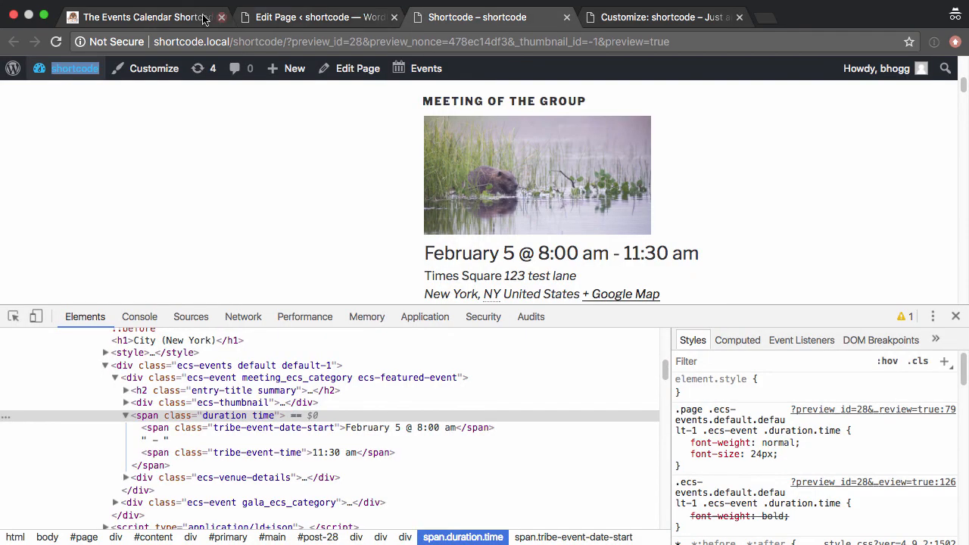
pyautogui.click(143, 17)
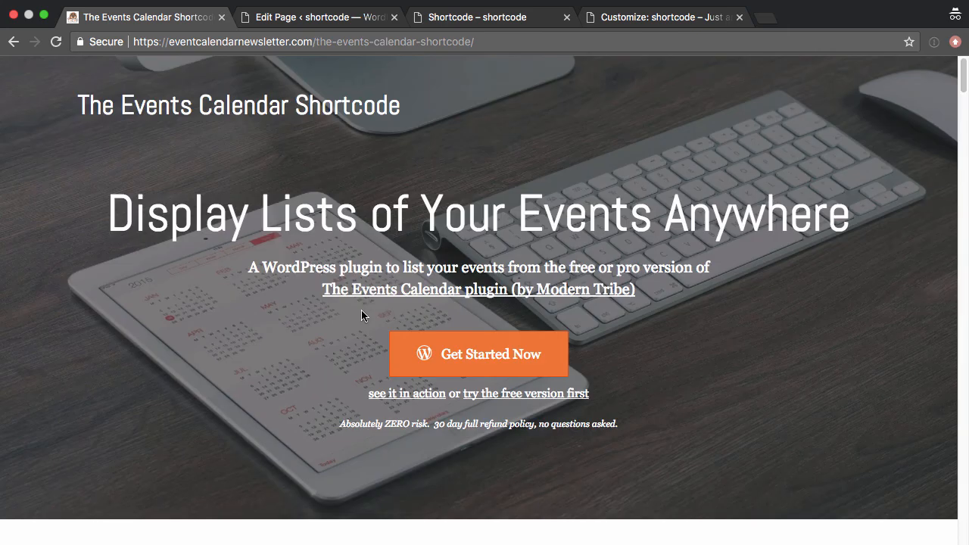
pyautogui.moveTo(512, 121)
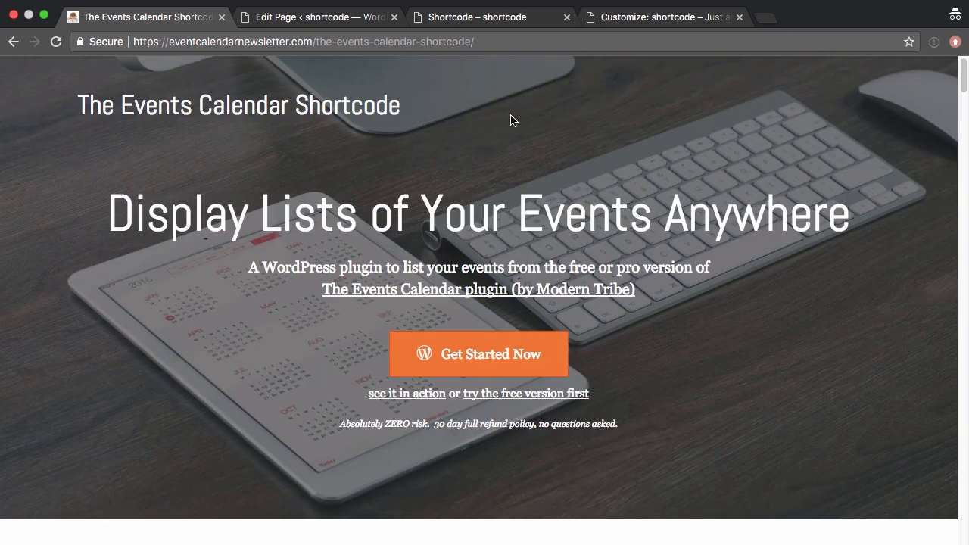